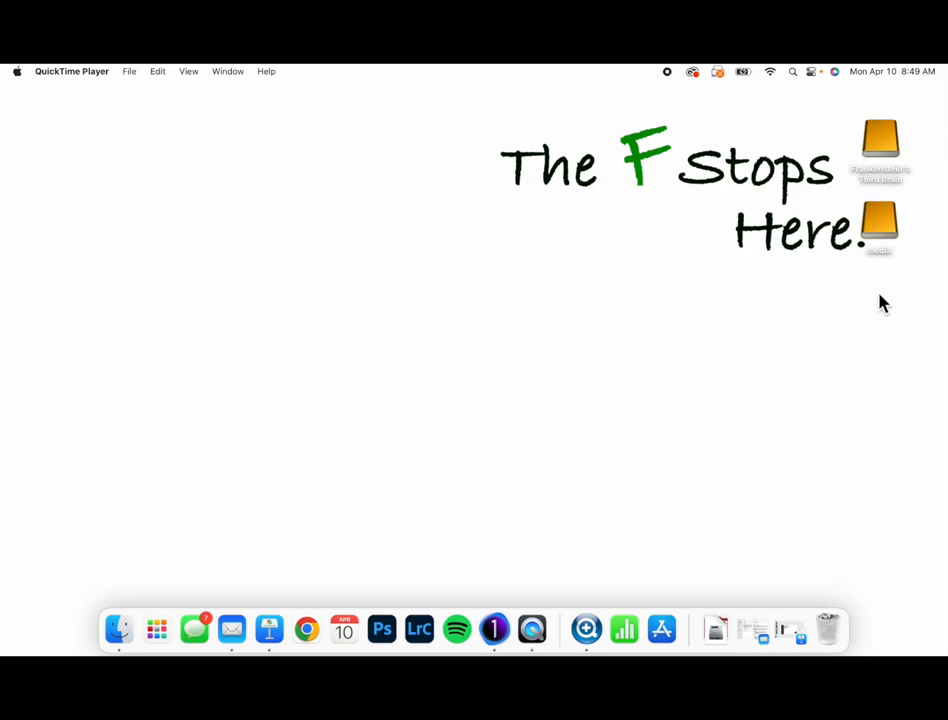
# Bring Capture One to the front from the Dock.
pyautogui.click(494, 629)
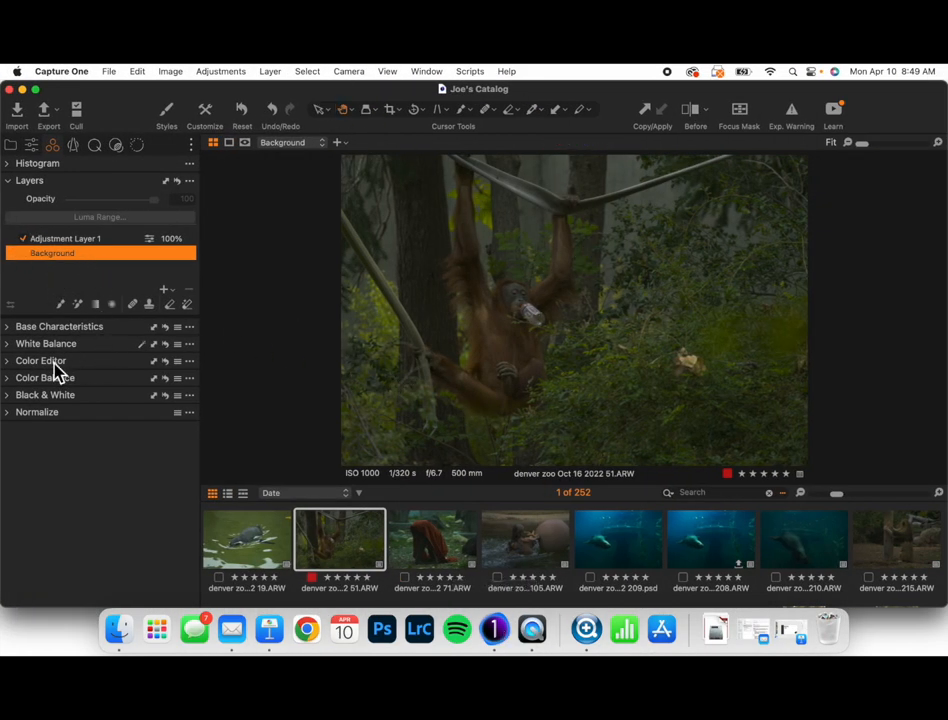
pyautogui.moveTo(68, 138)
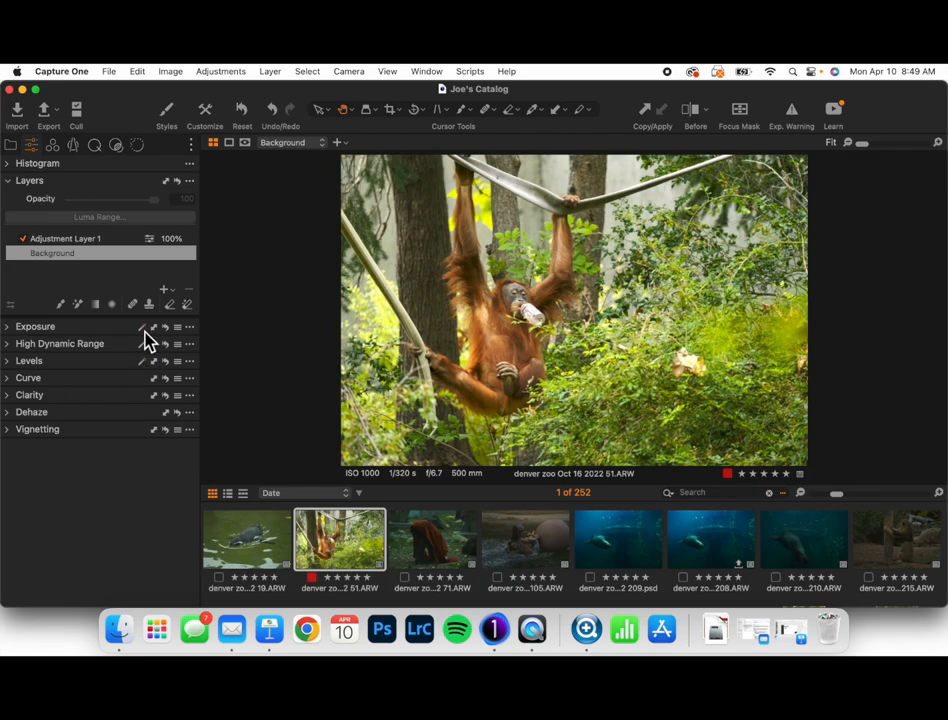
pyautogui.moveTo(258, 287)
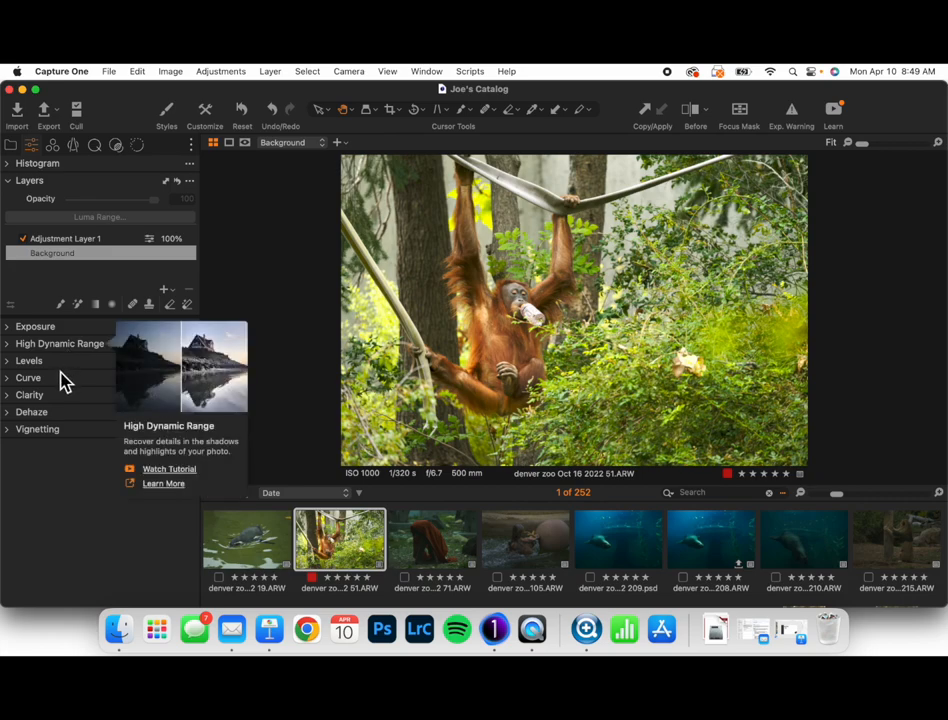
# Select the Background layer of the orangutan photo.
pyautogui.click(52, 253)
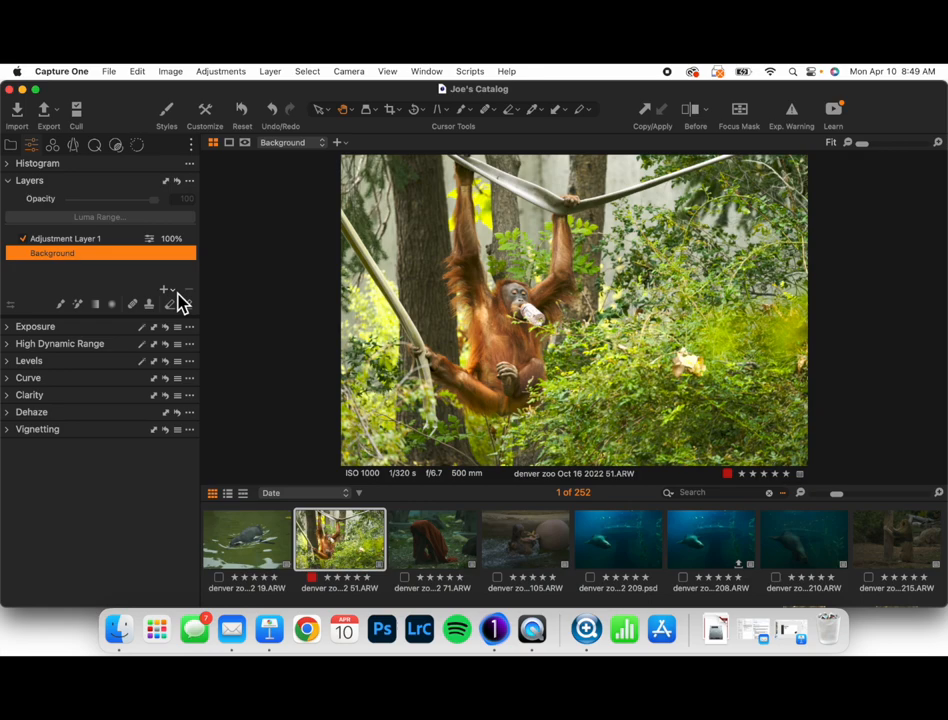
# Move the Background adjustments to a new Adjustment Layer 2 via the Layers + menu.
pyautogui.click(164, 290)
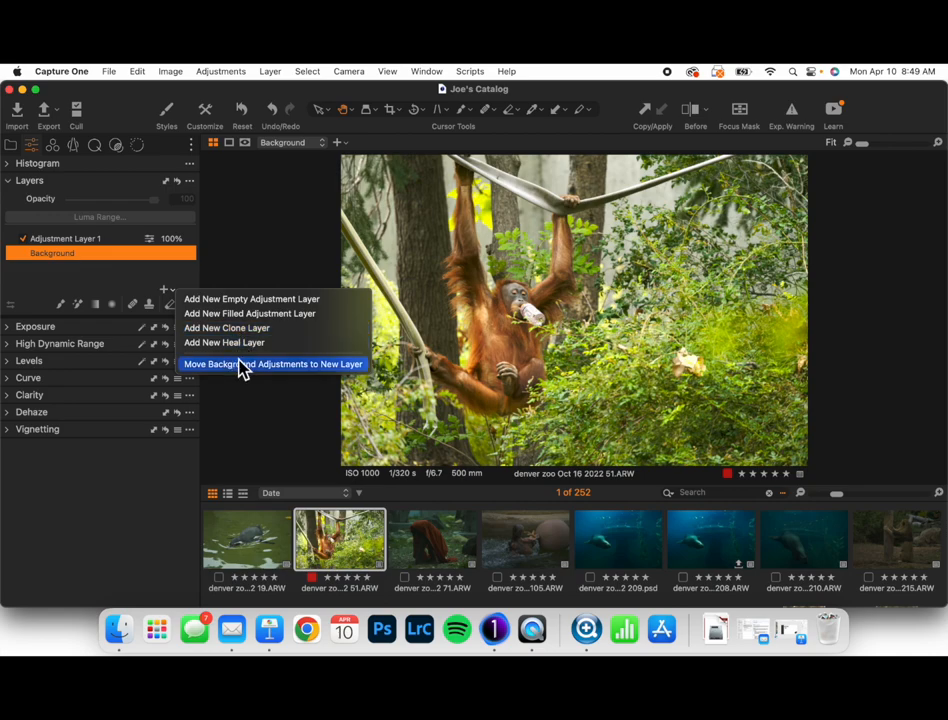
pyautogui.moveTo(350, 375)
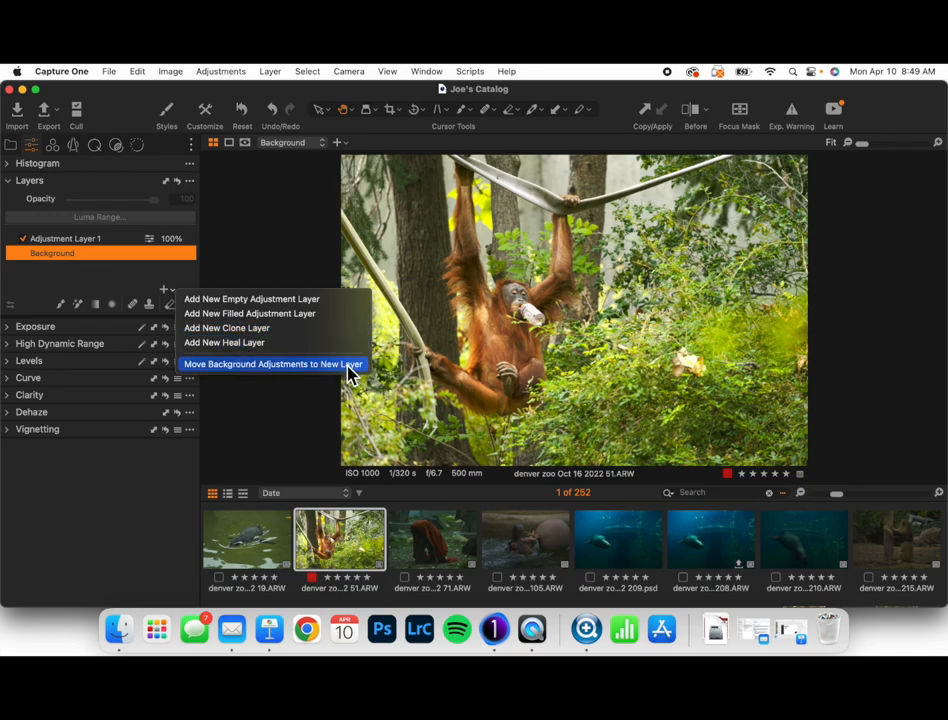
pyautogui.click(272, 363)
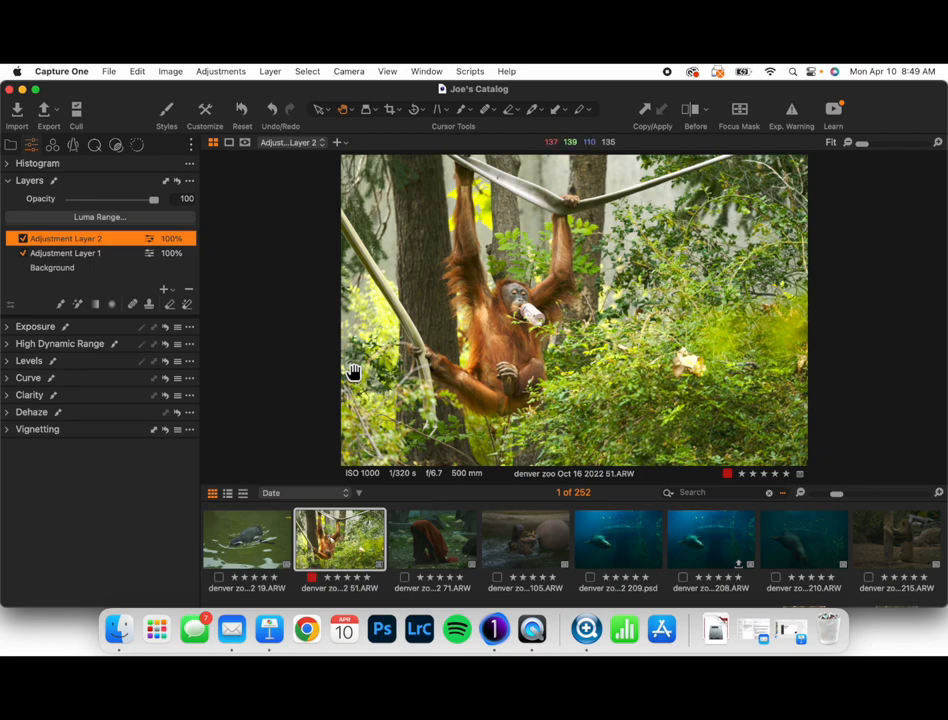
pyautogui.moveTo(122, 250)
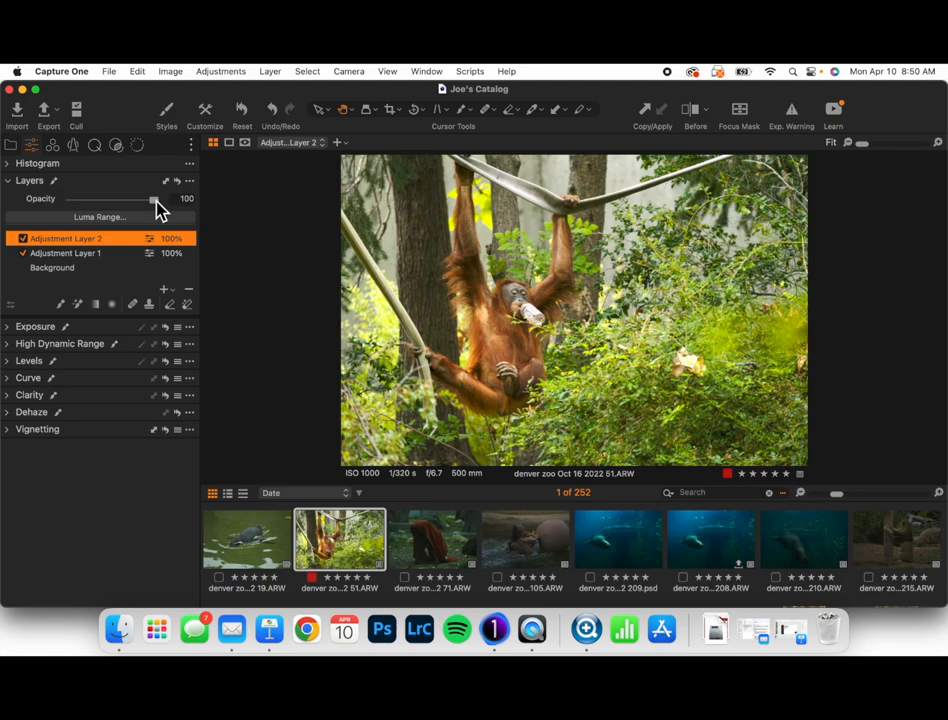
# Lower Adjustment Layer 2's opacity from 100% to 83%.
pyautogui.moveTo(145, 198); pyautogui.dragTo(138, 198)
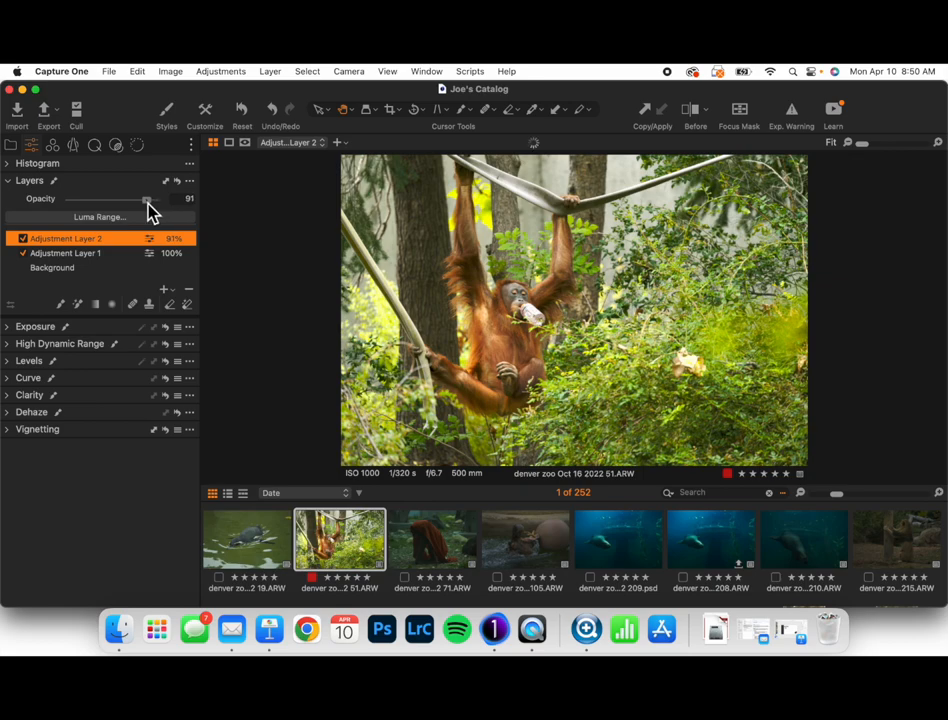
pyautogui.moveTo(145, 199); pyautogui.dragTo(138, 199)
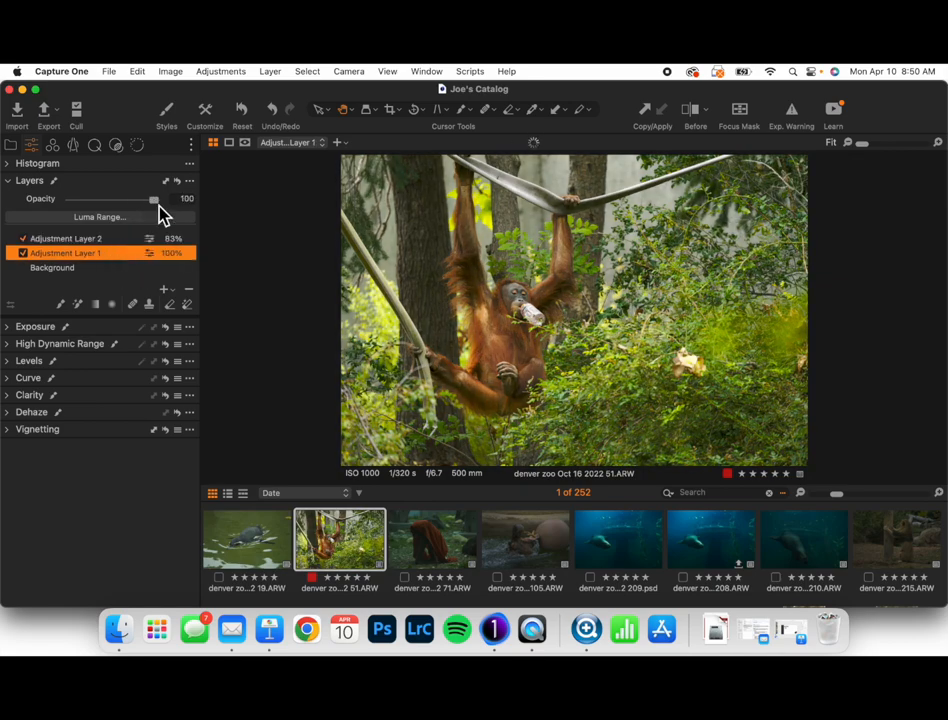
# Expand the Exposure tool and set Adjustment Layer 1's brightness to 6.
pyautogui.click(8, 326)
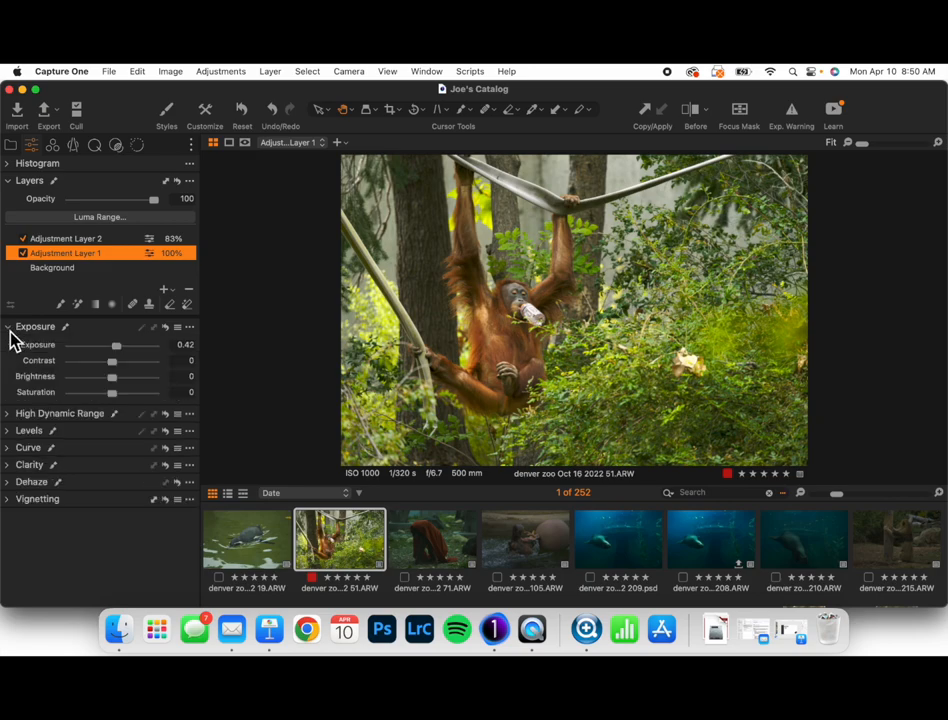
pyautogui.moveTo(143, 363)
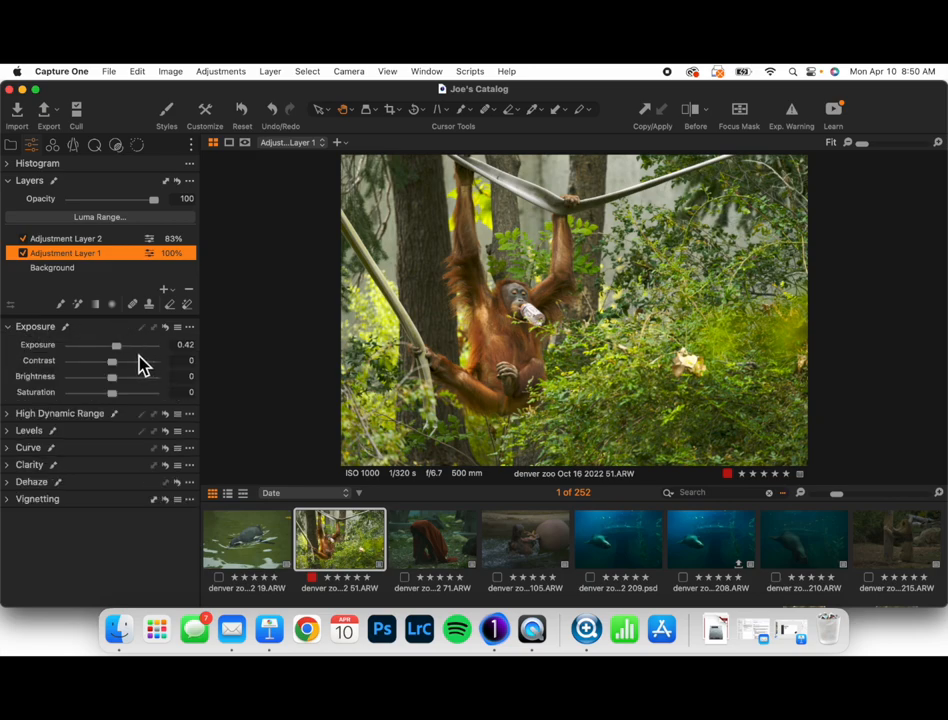
pyautogui.moveTo(111, 377); pyautogui.dragTo(118, 377)
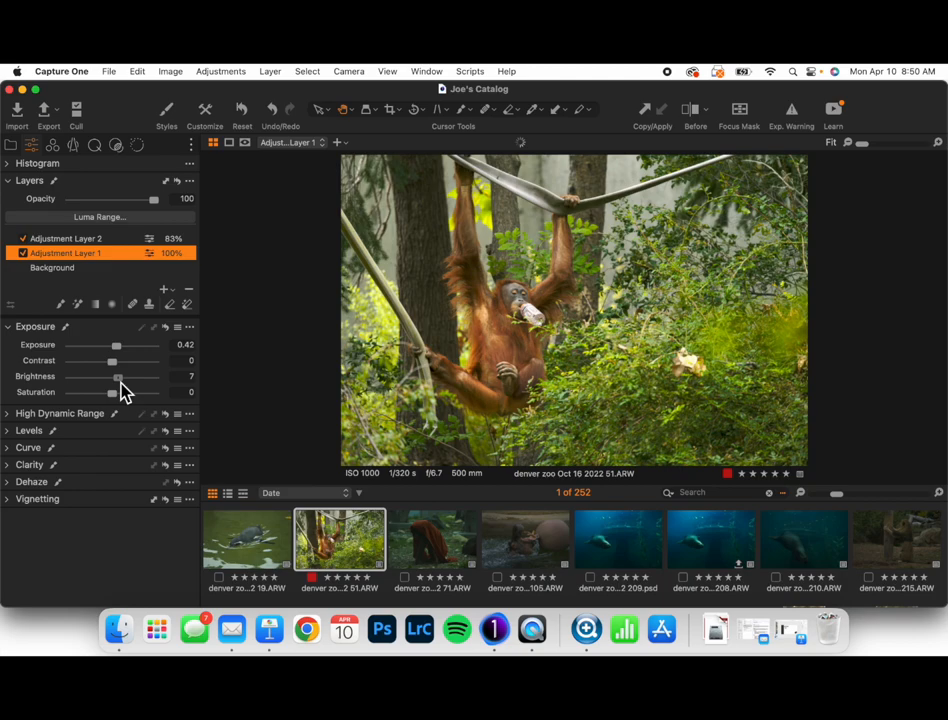
pyautogui.moveTo(120, 377); pyautogui.dragTo(118, 377)
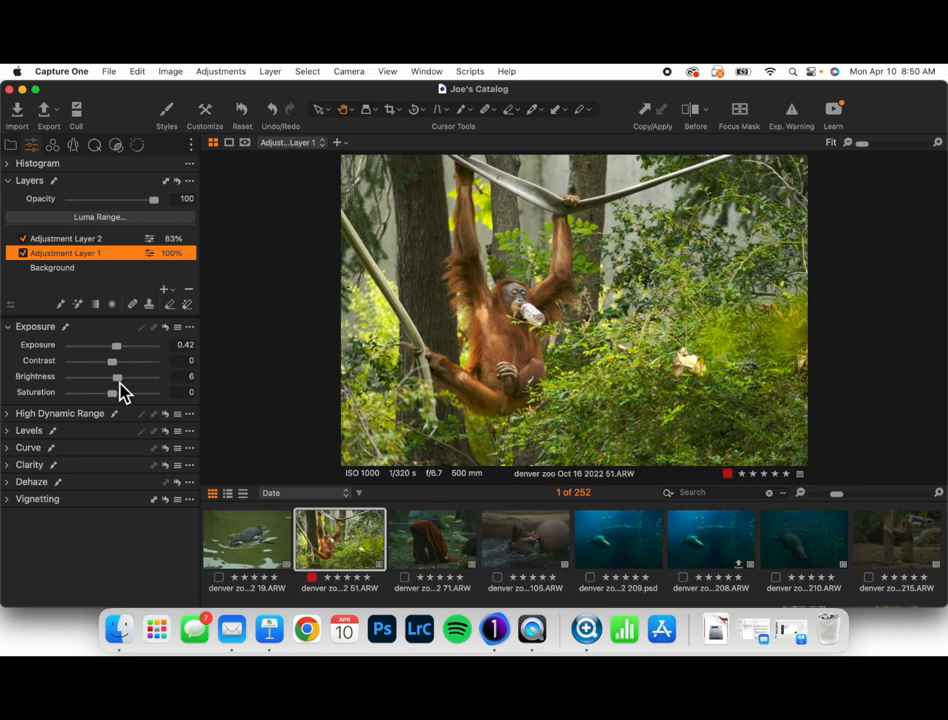
pyautogui.moveTo(130, 260)
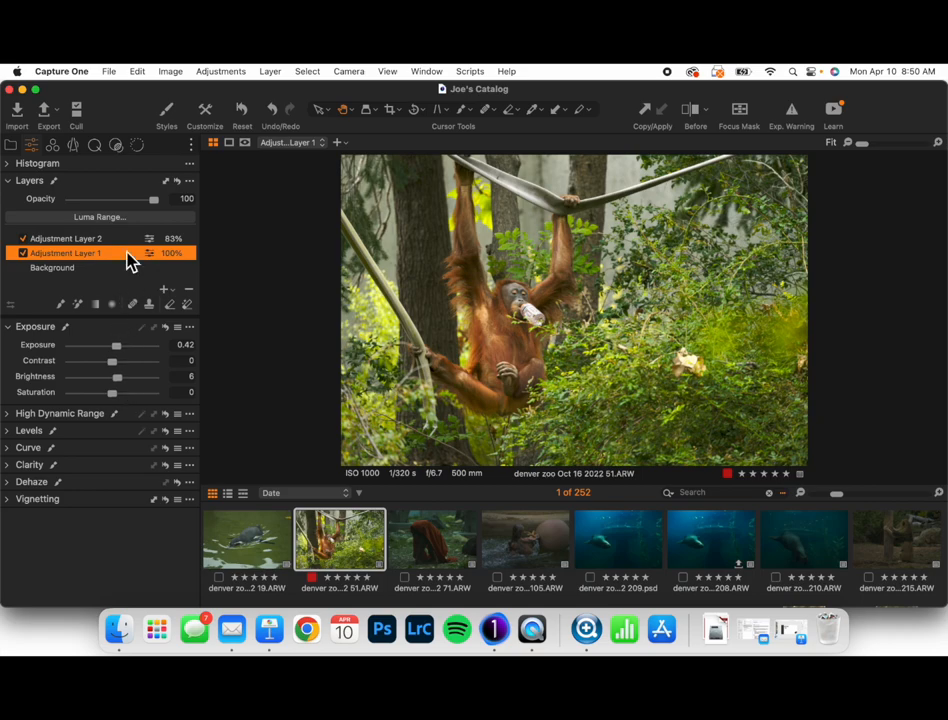
# Select Adjustment Layer 2 and reduce its opacity to 75%.
pyautogui.click(66, 238)
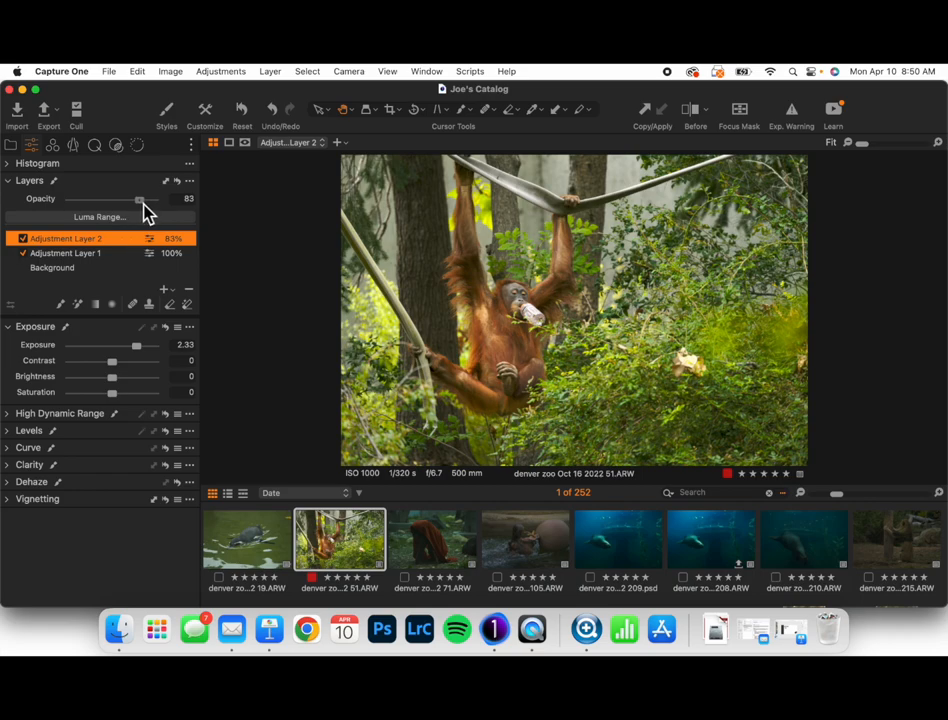
pyautogui.moveTo(140, 199); pyautogui.dragTo(130, 199)
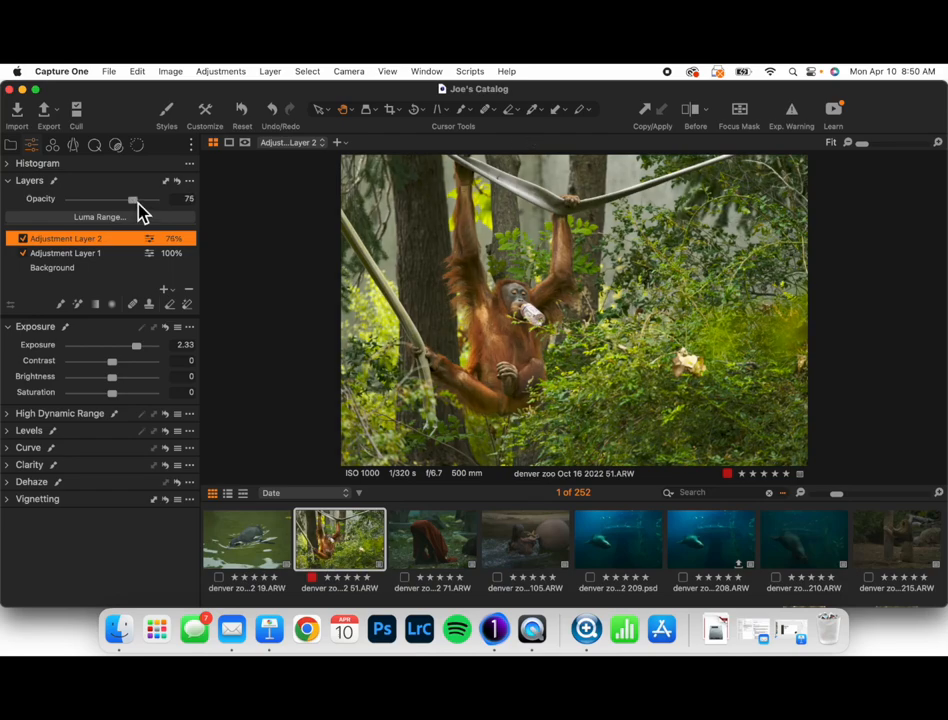